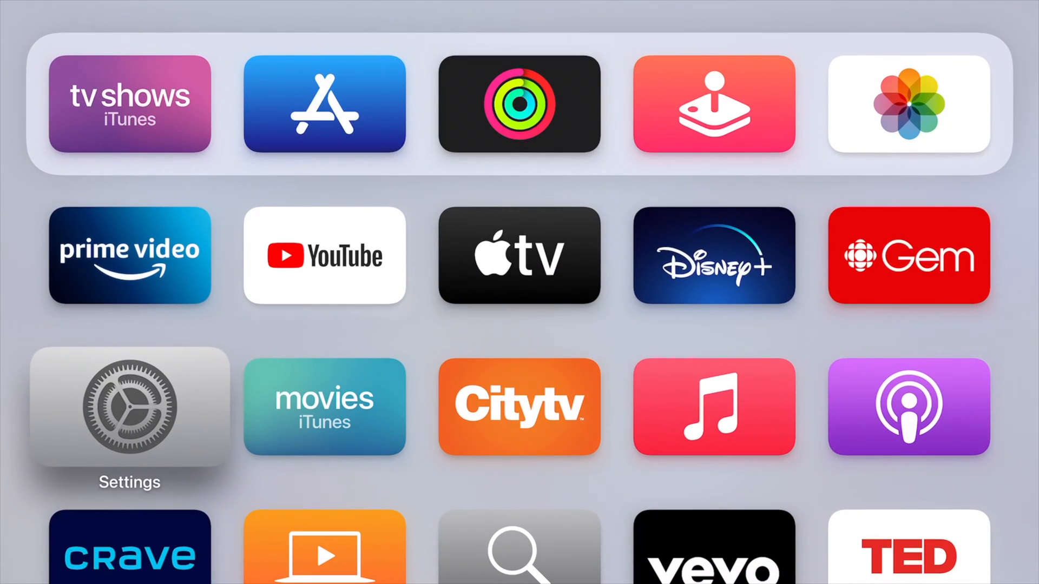
# - Reach Software Updates in Settings, revealing the offer to install tvOS 14.4 (18K802)
pyautogui.click(129, 407)
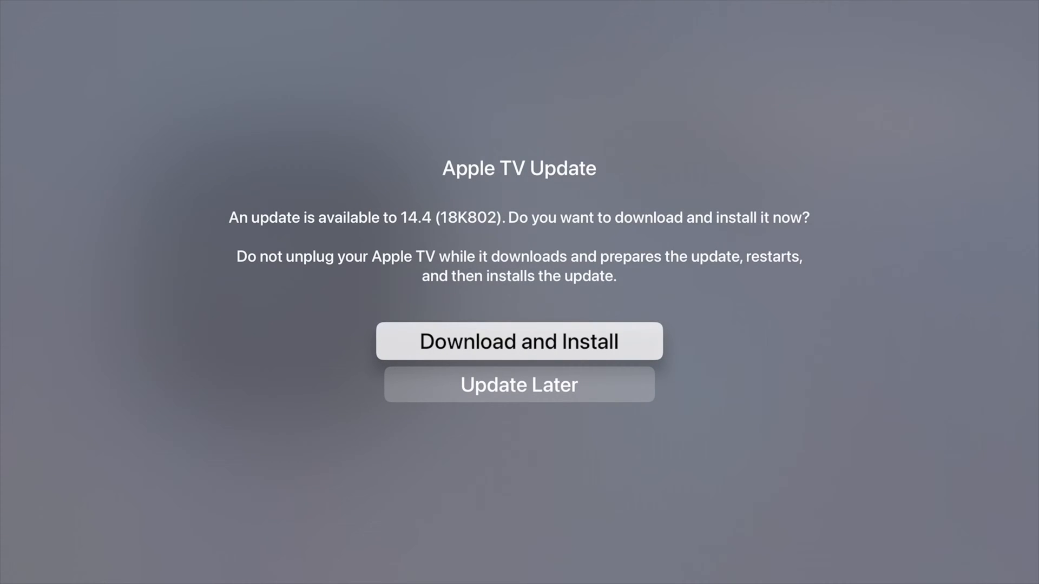
pyautogui.click(518, 341)
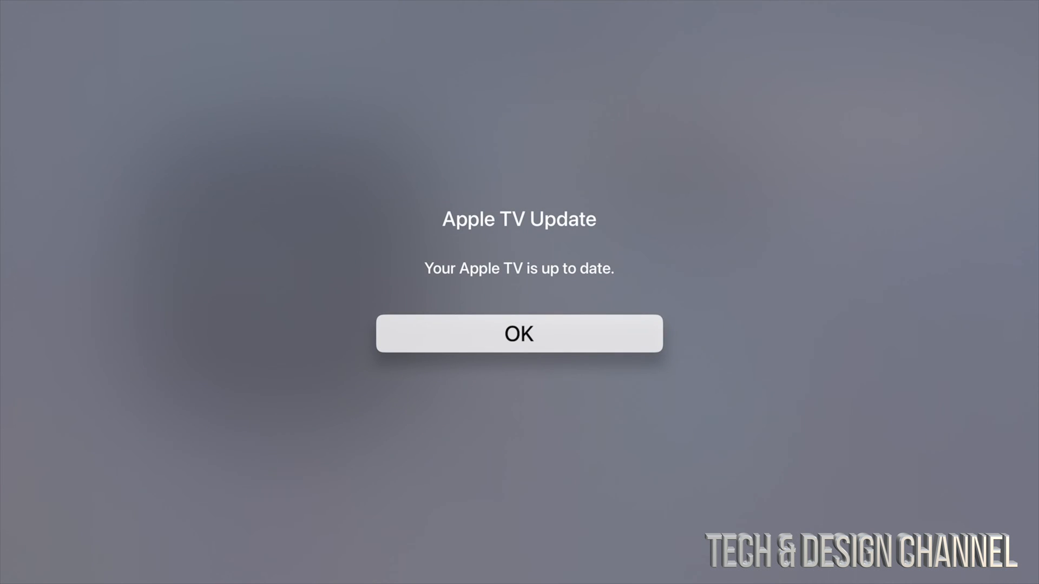
# - Dismiss the 'Your Apple TV is up to date' notice with OK and return Home
pyautogui.click(518, 333)
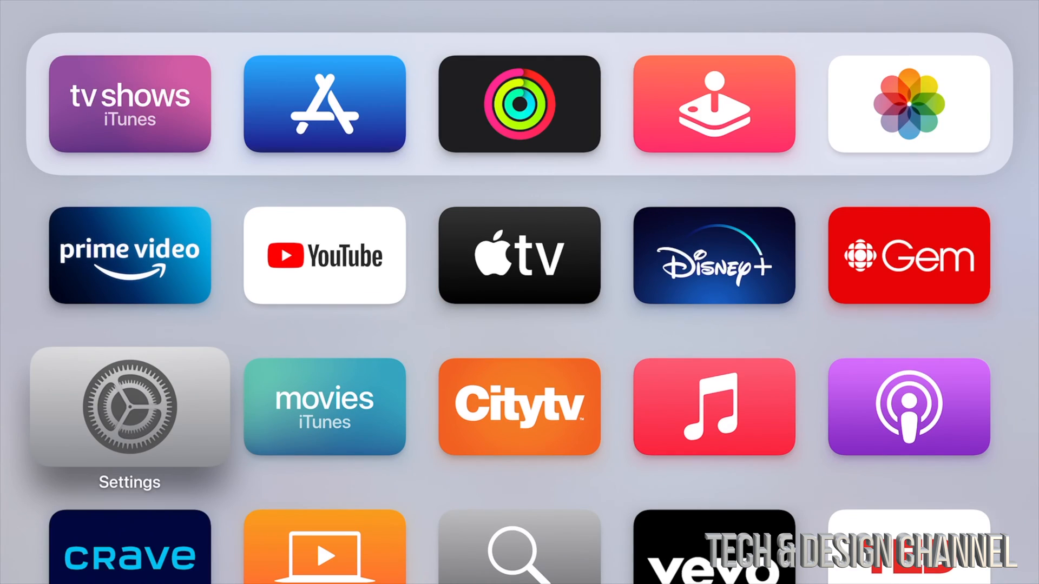
# - Move focus to the Arcade app in the top row to show its top-shelf games preview
pyautogui.scroll(3)
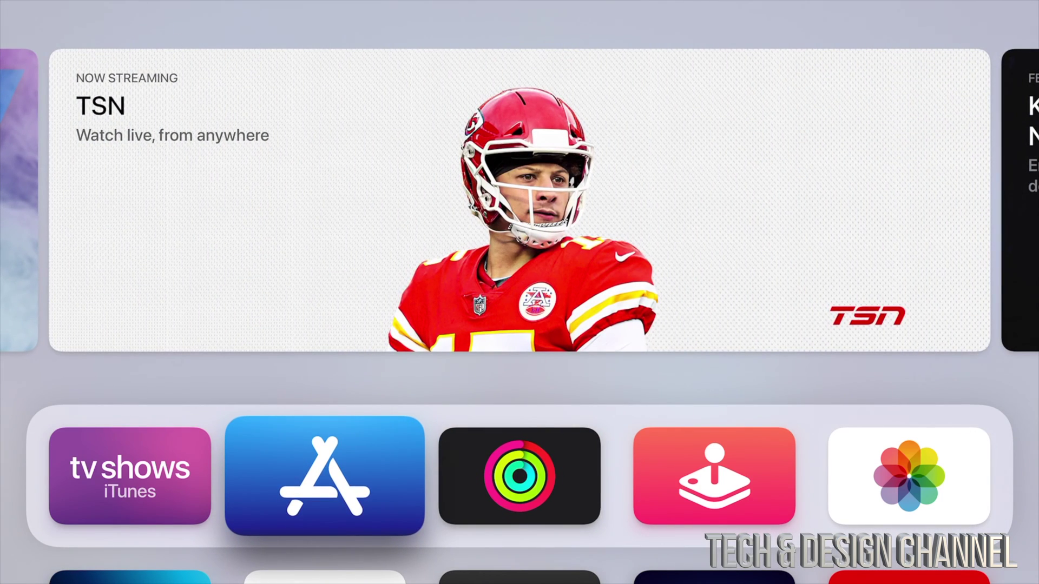
pyautogui.click(713, 476)
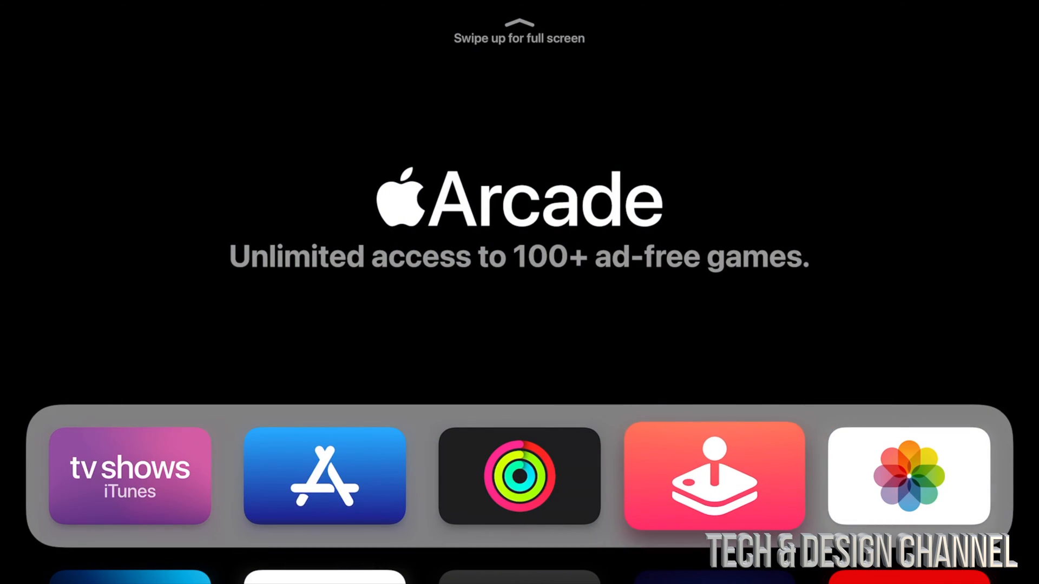